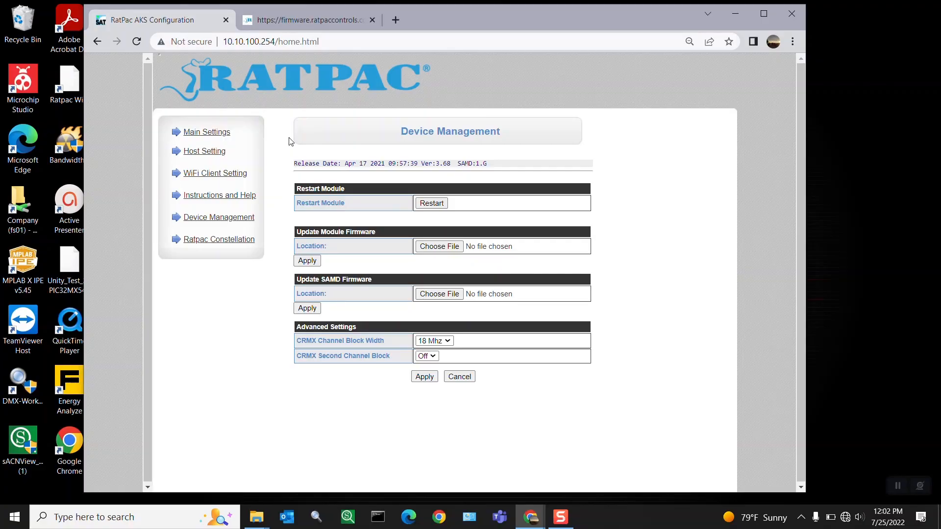
mouse_move(204, 151)
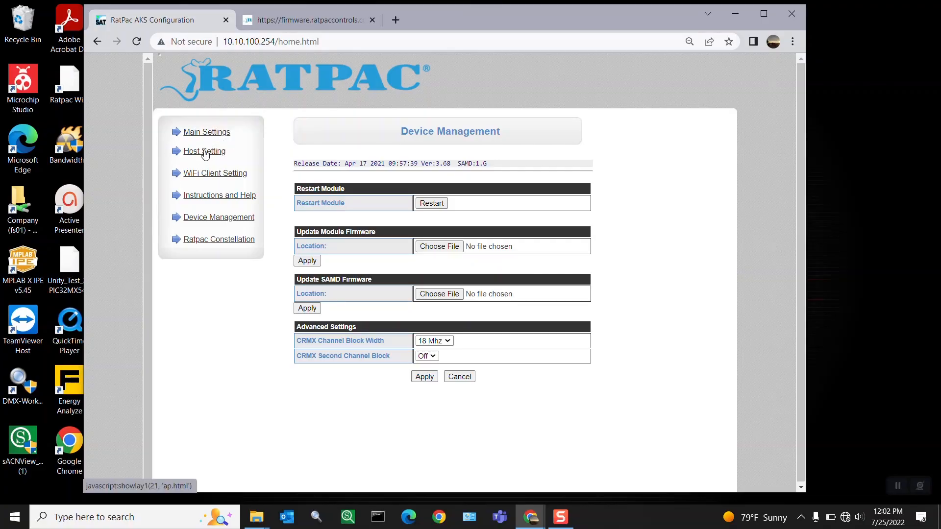
mouse_move(204, 138)
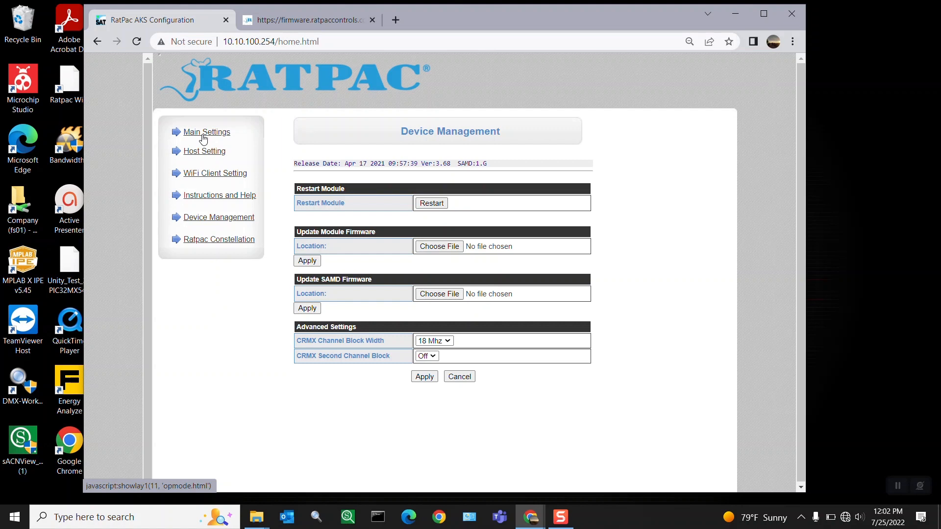
Show the Main Settings page with node name Satellite, Art-Net/sACN and CRMX power options.
click(206, 133)
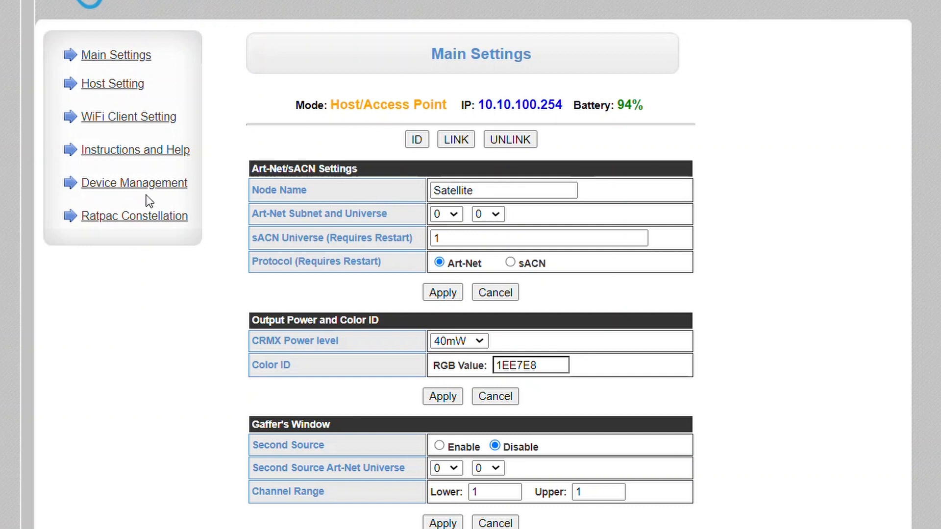
Show the Ratpac Constellation overview listing the Satellite unit at 10.10.100.254.
click(134, 215)
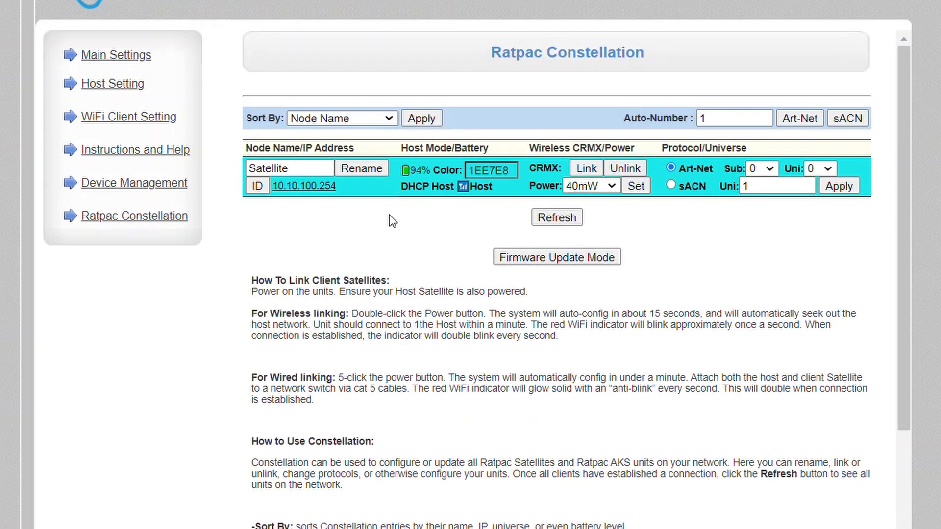
mouse_move(365, 199)
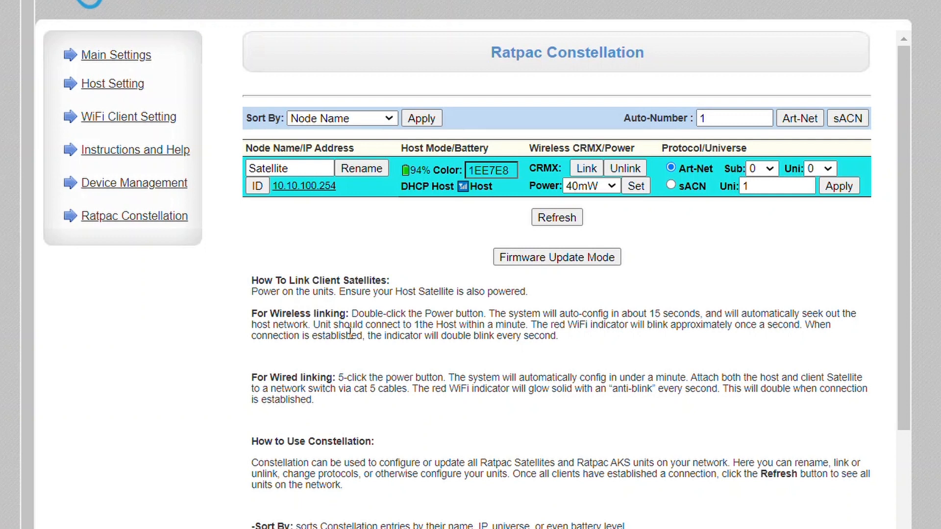
mouse_move(323, 205)
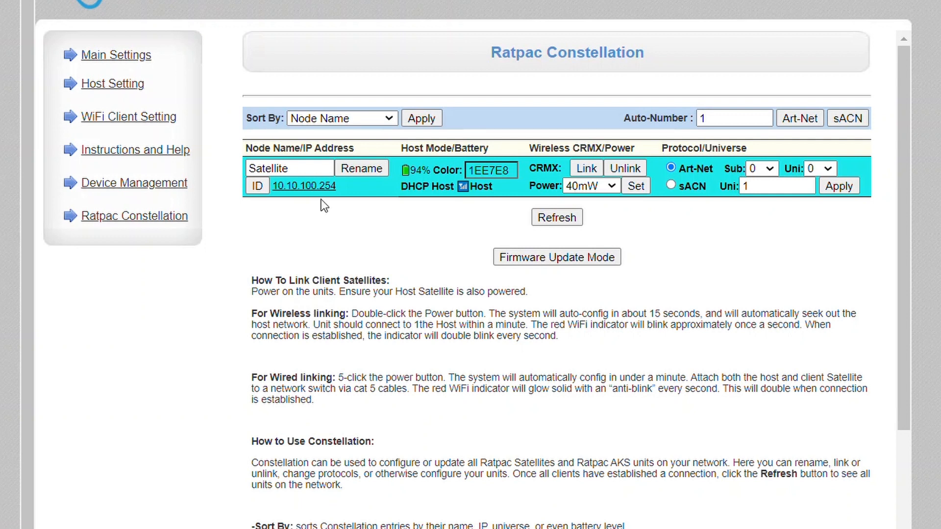
Change the Host/Access Point Network Name (SSID) from Ratpac AKS to Satellite 1 and apply it.
click(112, 83)
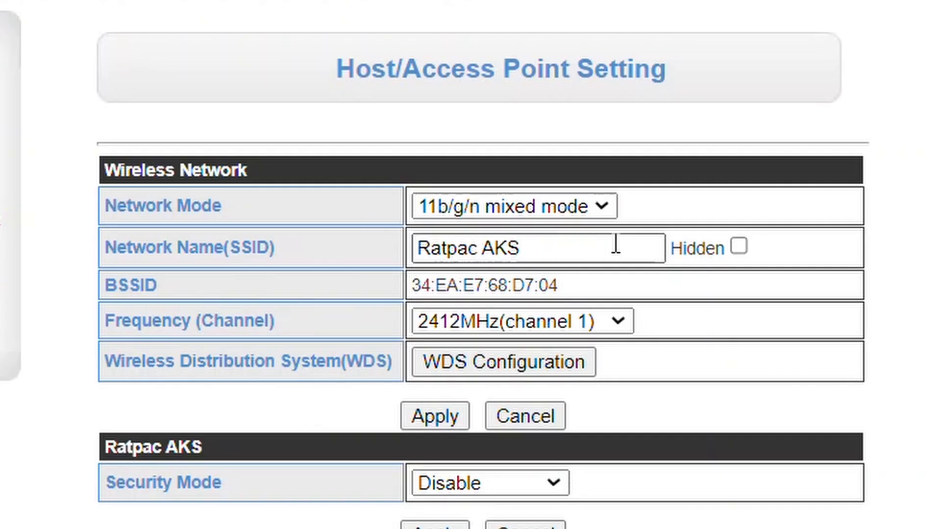
mouse_move(259, 247)
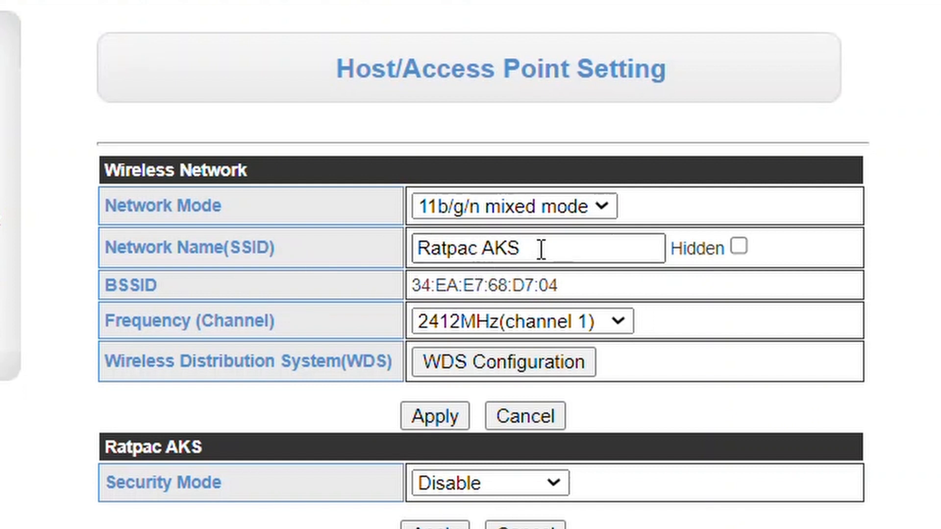
click(537, 248)
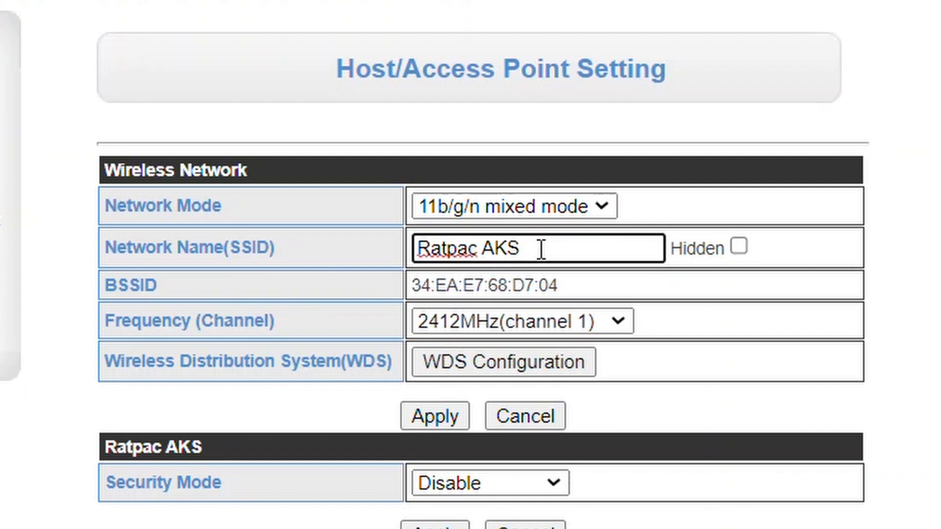
key(ctrl+a)
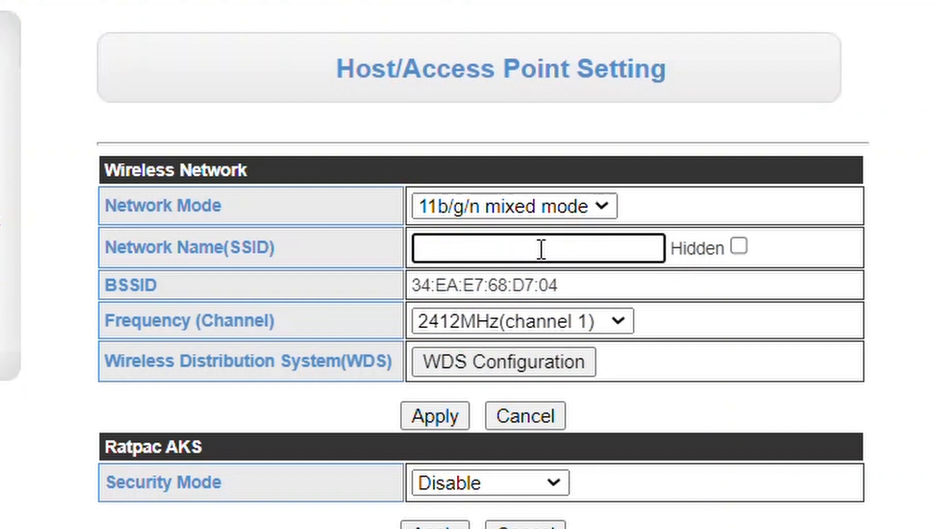
text(Sate)
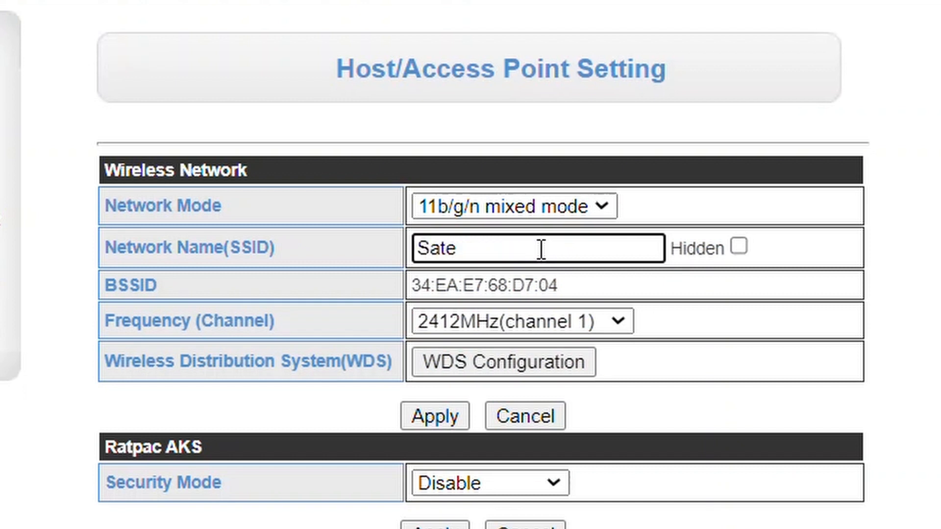
text(llite)
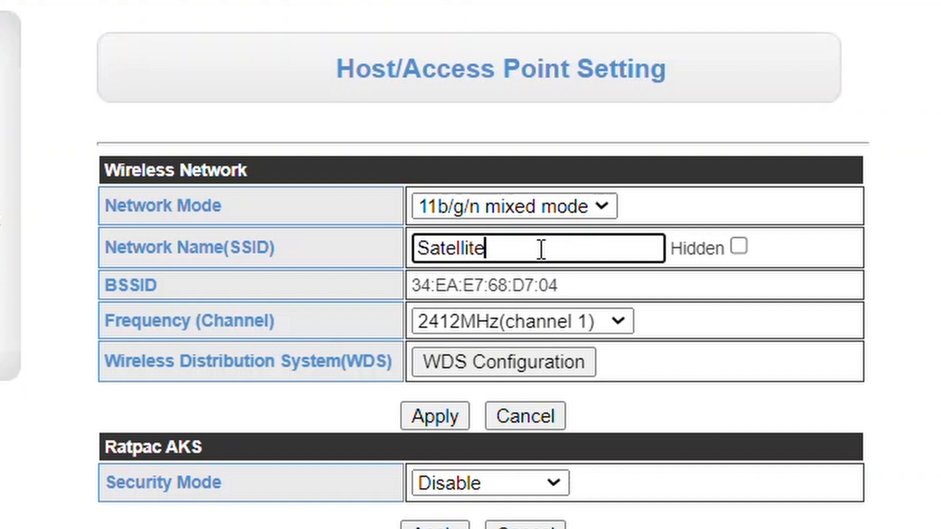
text(1)
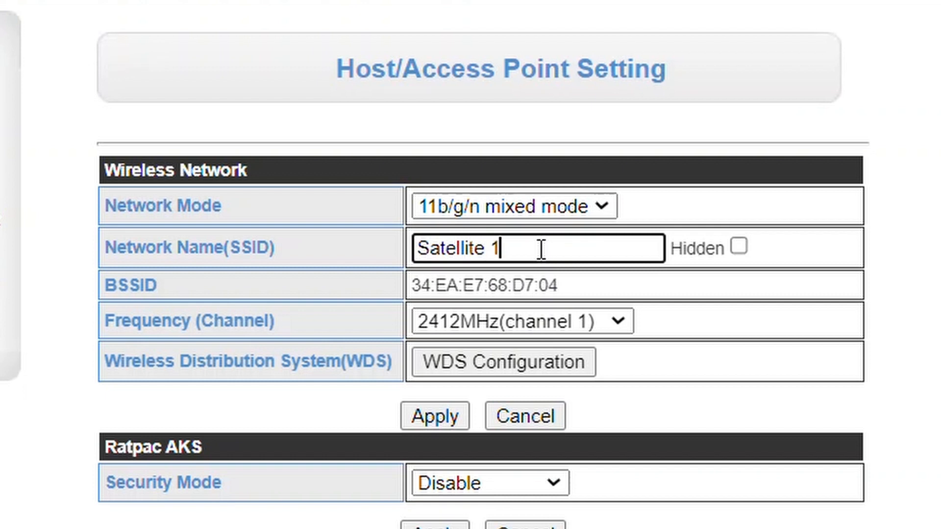
click(434, 415)
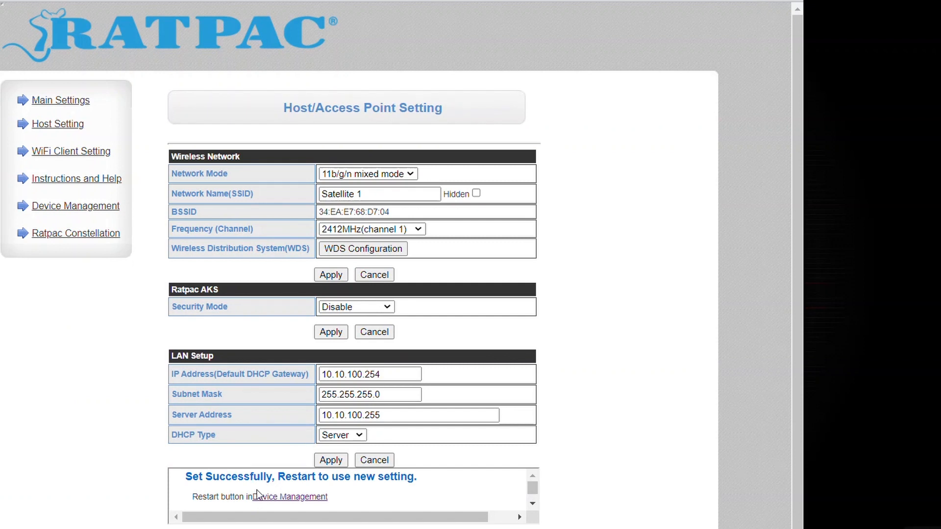
mouse_move(228, 409)
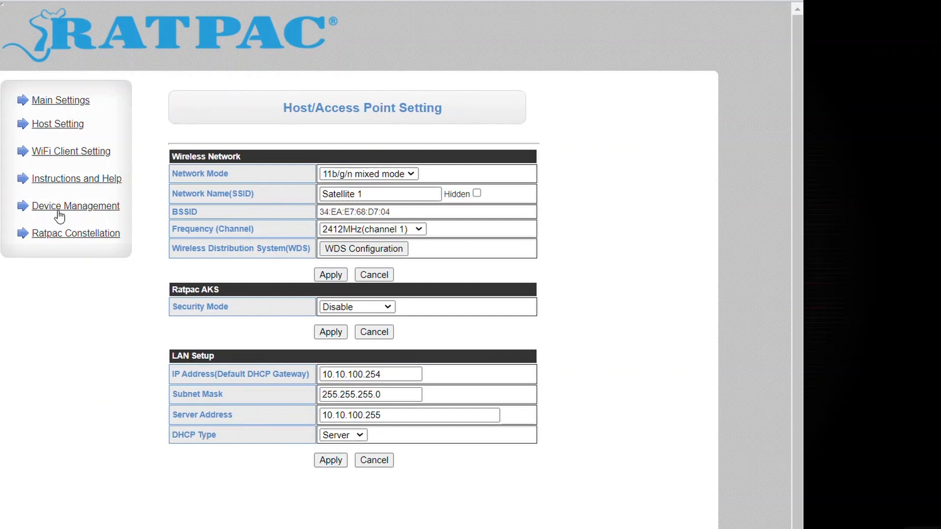
Restart the module from Device Management so the new network name takes effect.
click(76, 205)
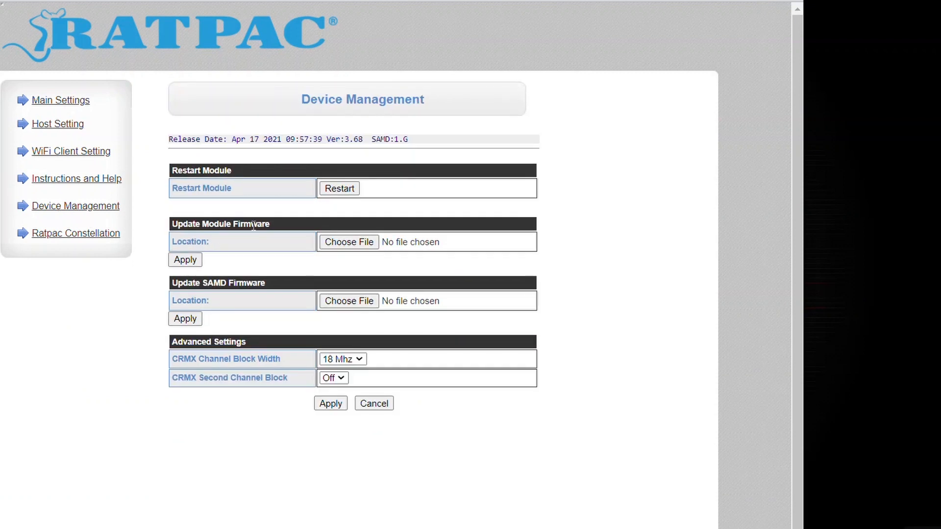
mouse_move(340, 202)
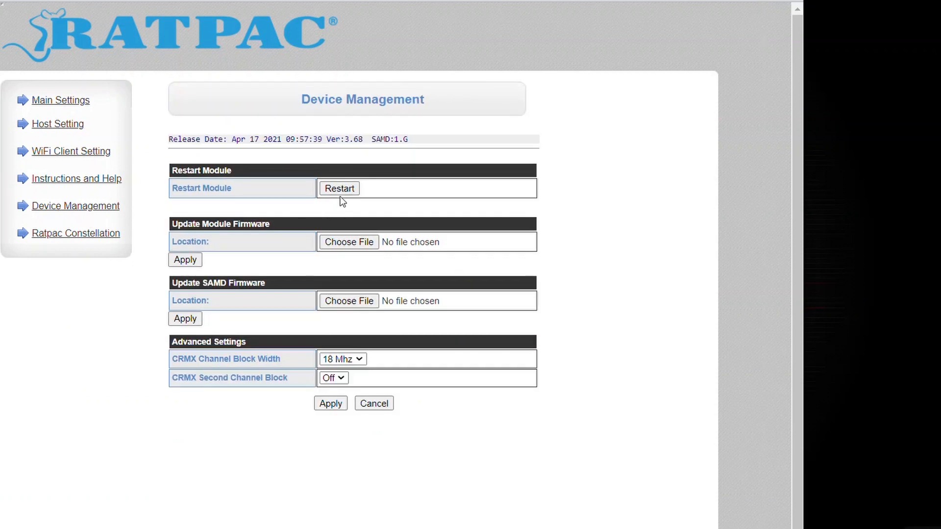
click(338, 188)
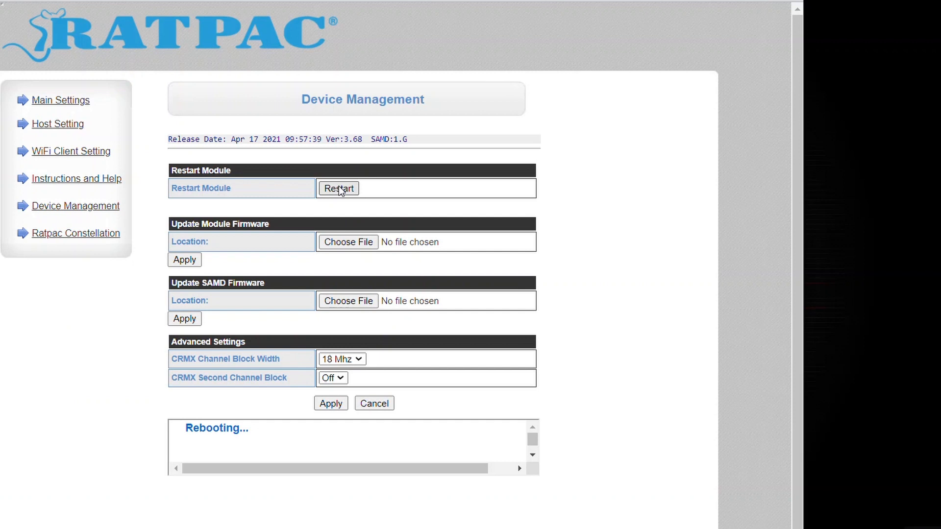
mouse_move(81, 383)
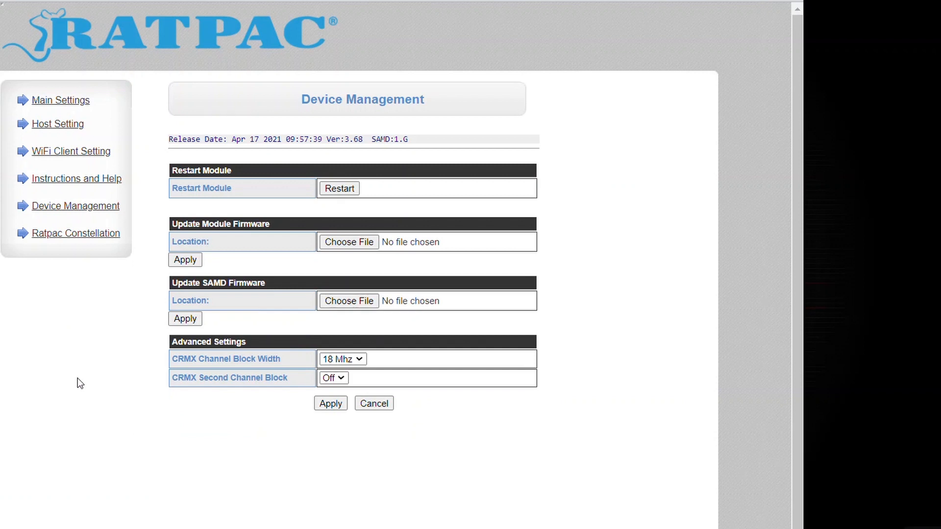
mouse_move(442, 456)
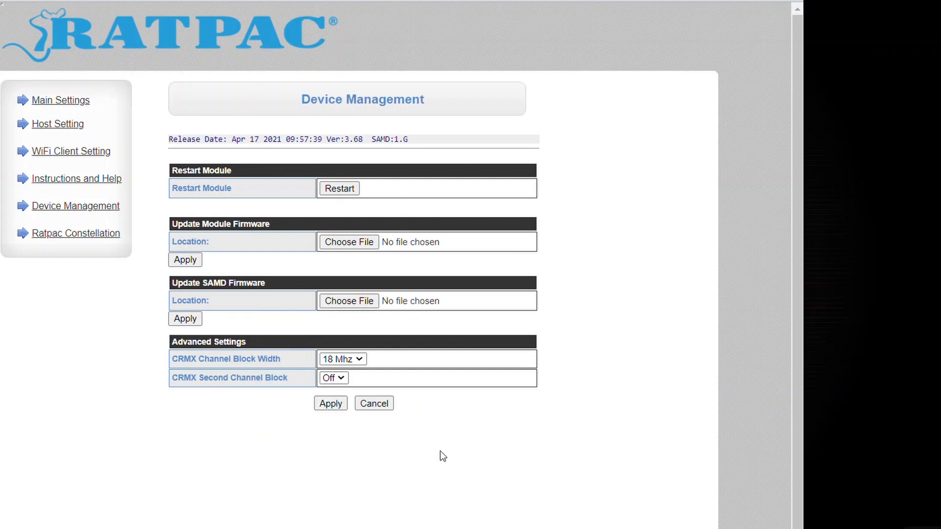
mouse_move(755, 464)
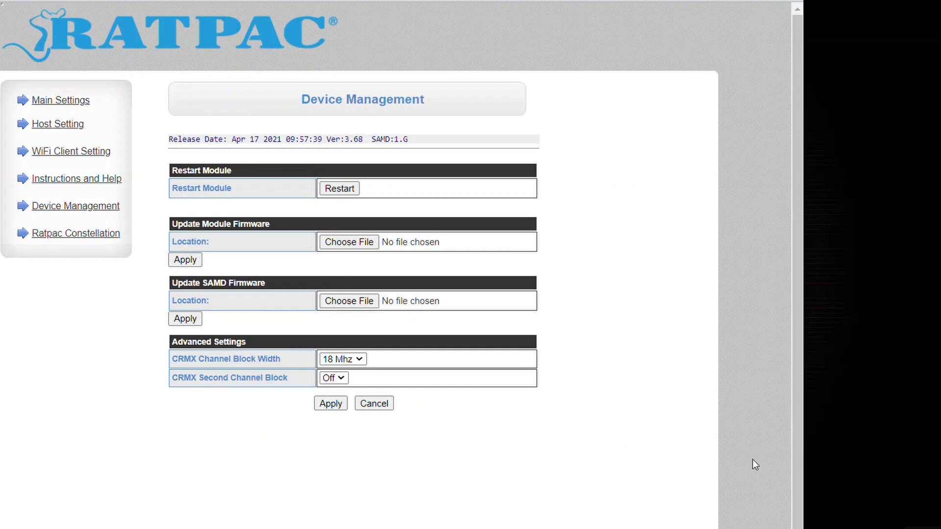
Disconnect from Ratpac AKS Wi-Fi and connect to Satellite 1, entering its security key.
click(844, 517)
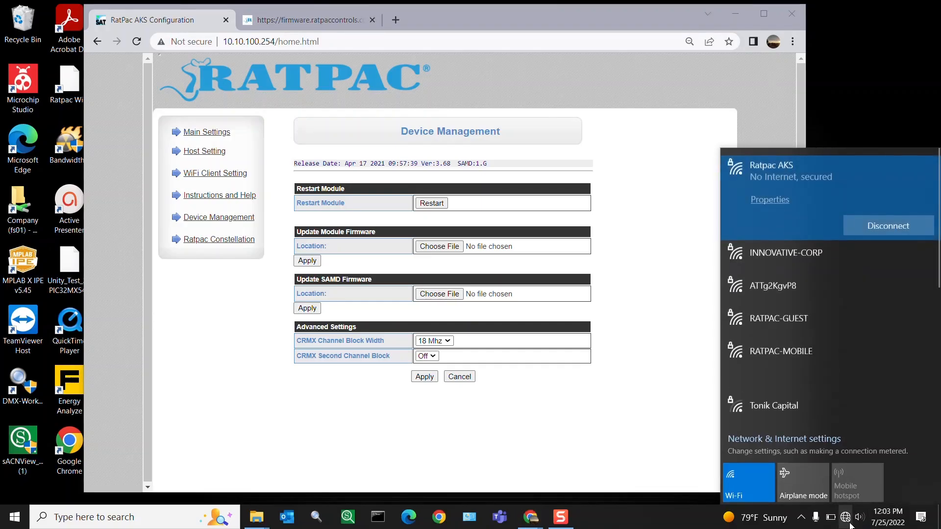
click(887, 225)
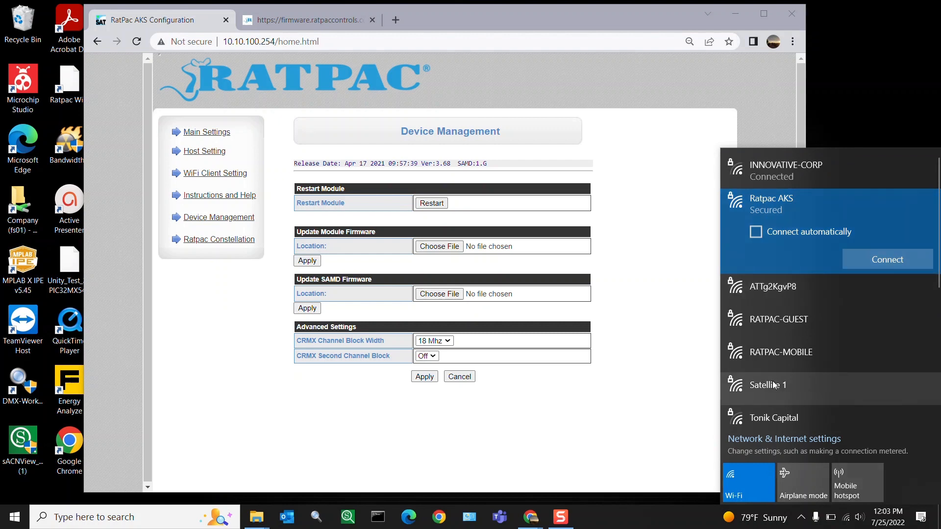
click(768, 384)
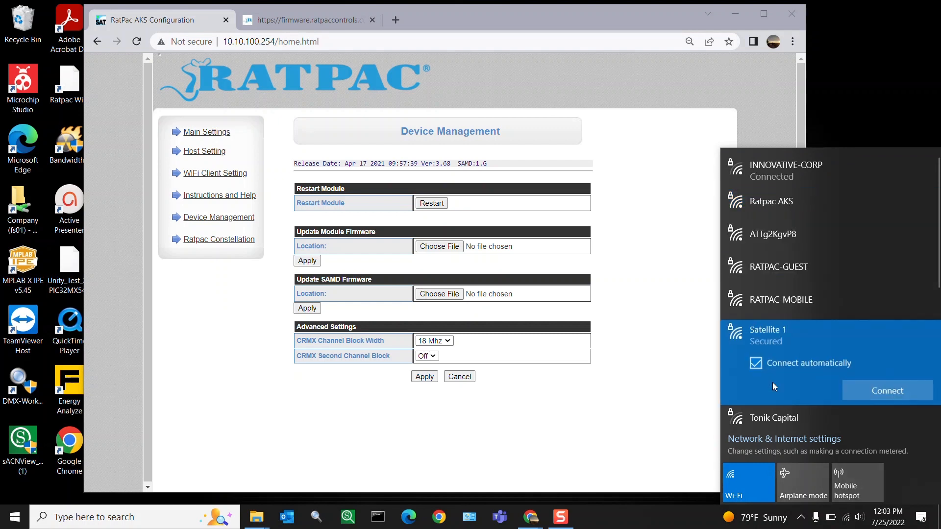
click(887, 390)
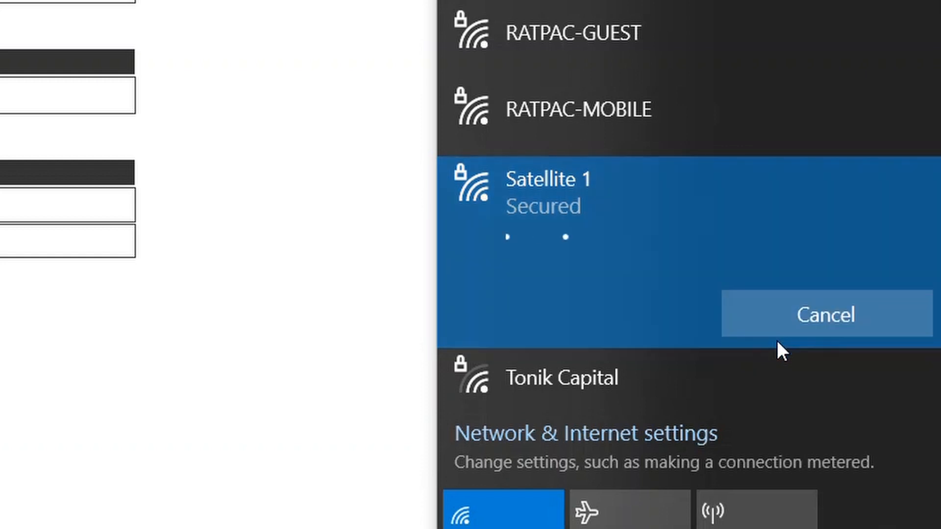
click(660, 192)
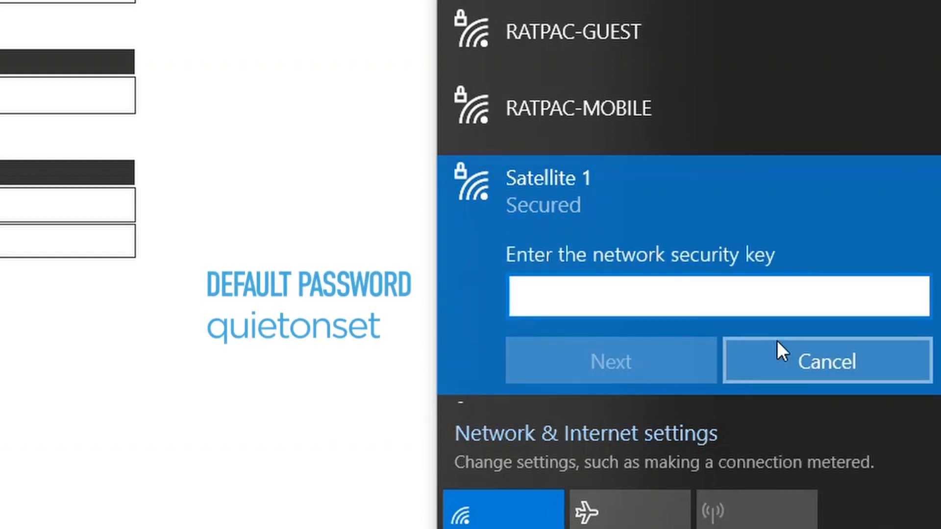
text(q)
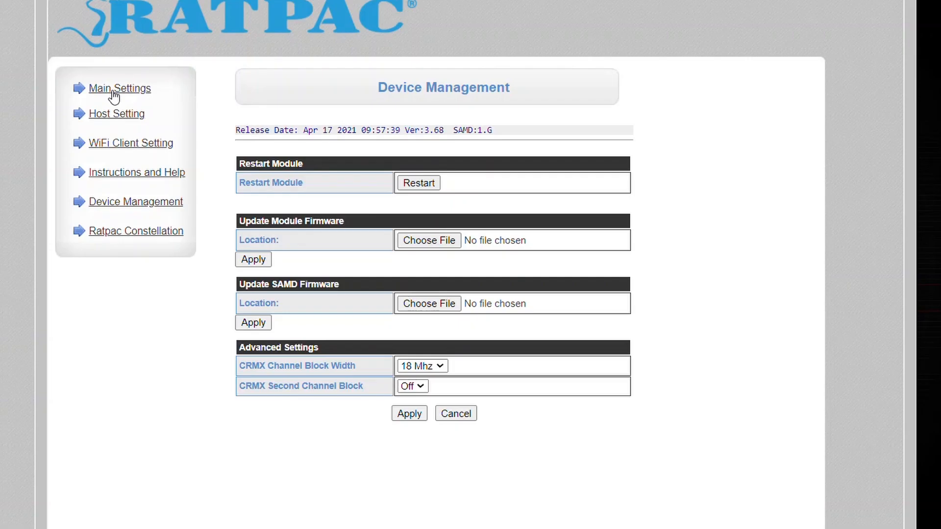
Return to Host/Access Point Setting and confirm the Network Name (SSID) reads Satellite 1.
click(118, 88)
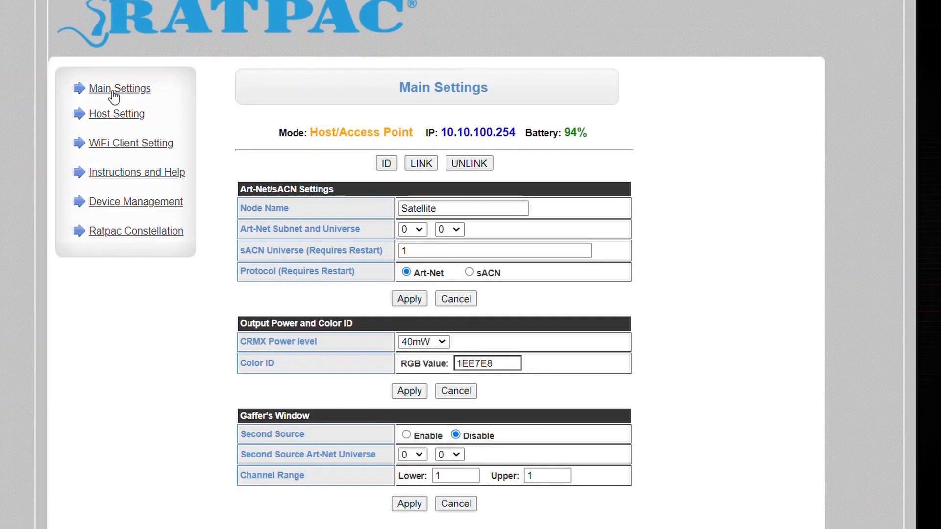
click(116, 113)
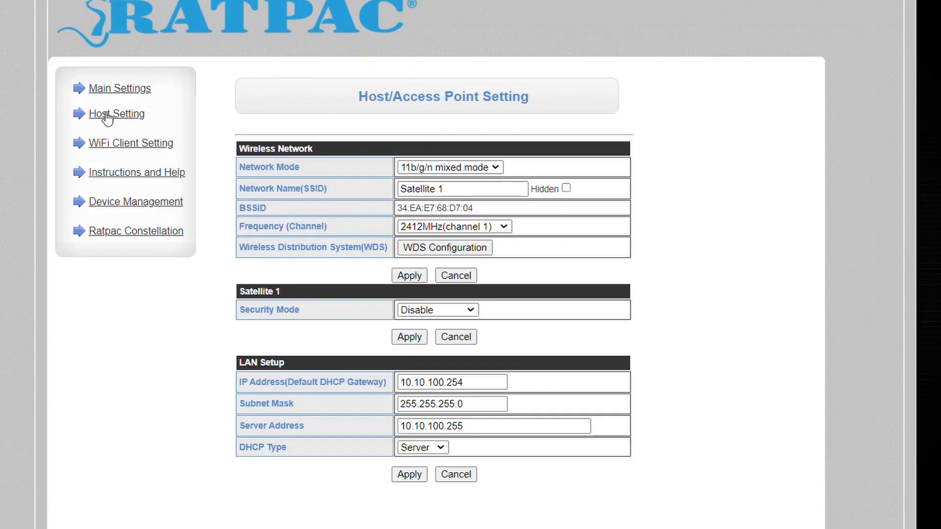
mouse_move(431, 206)
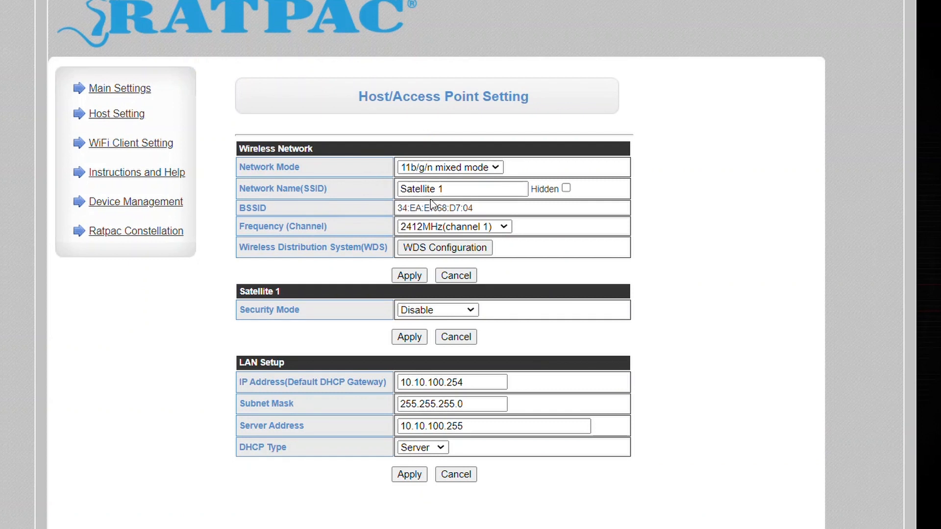
mouse_move(376, 194)
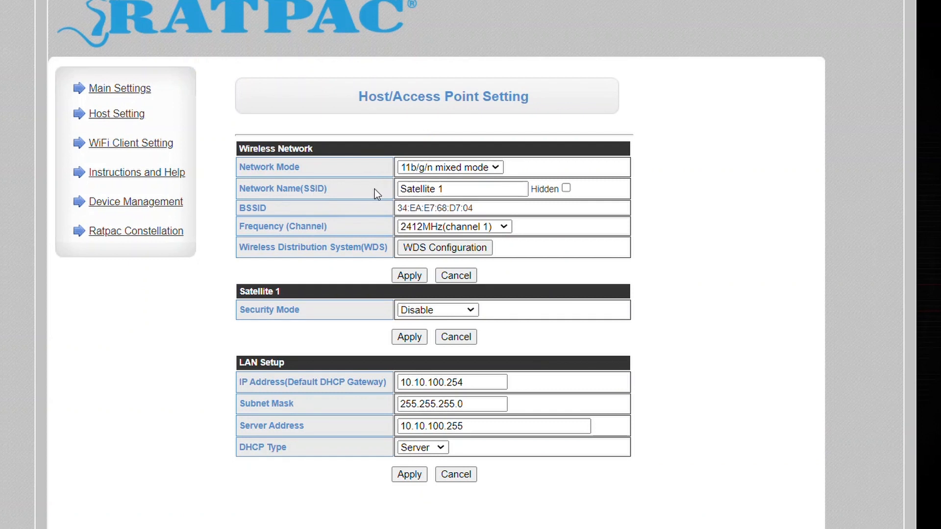
click(462, 189)
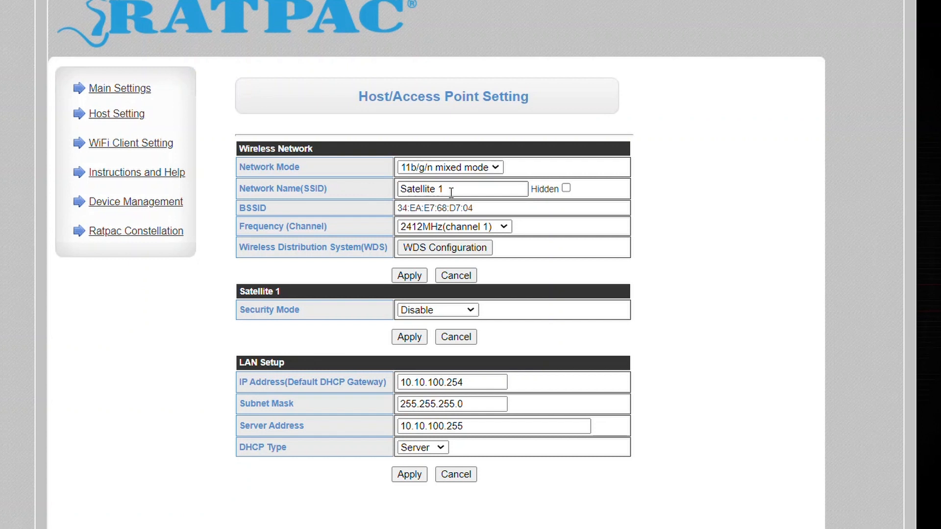